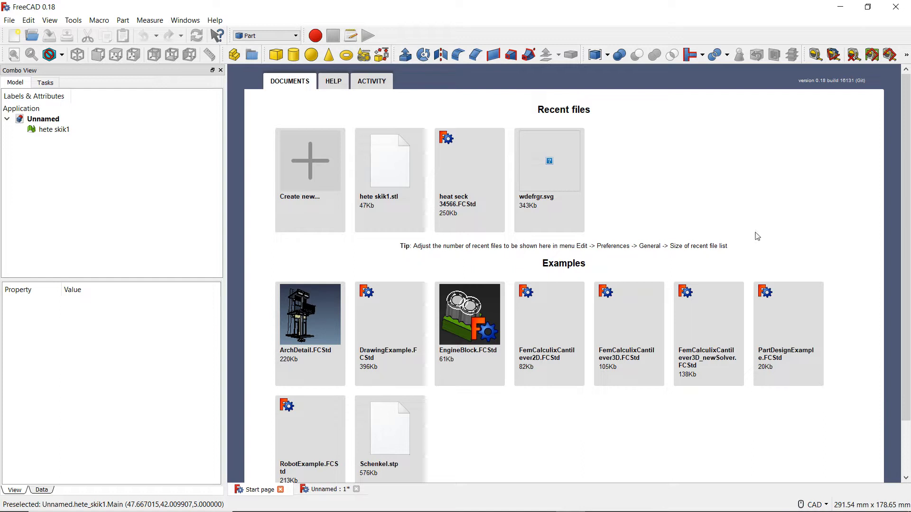
{"action": "mouse_move", "coordinate": [632, 68]}
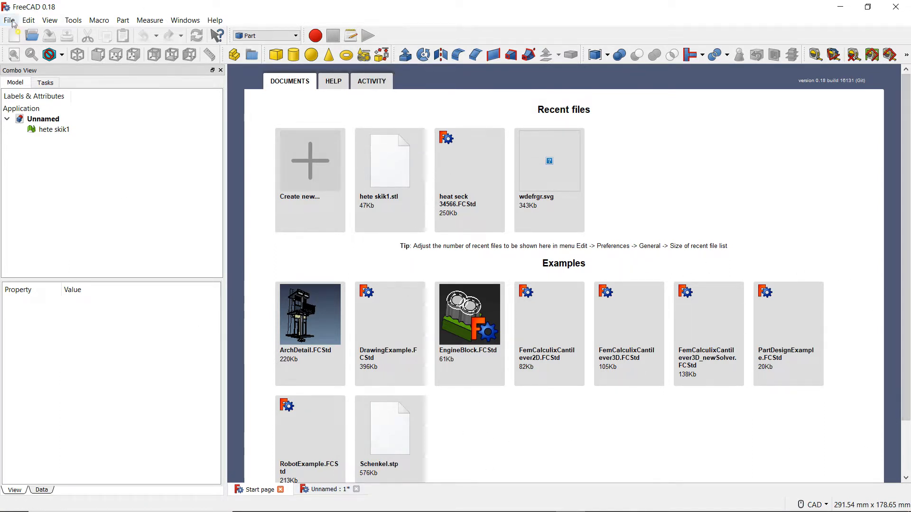
- Leave the Start page to view the imported heat sink in the Unnamed document
{"action": "left_click", "coordinate": [9, 20]}
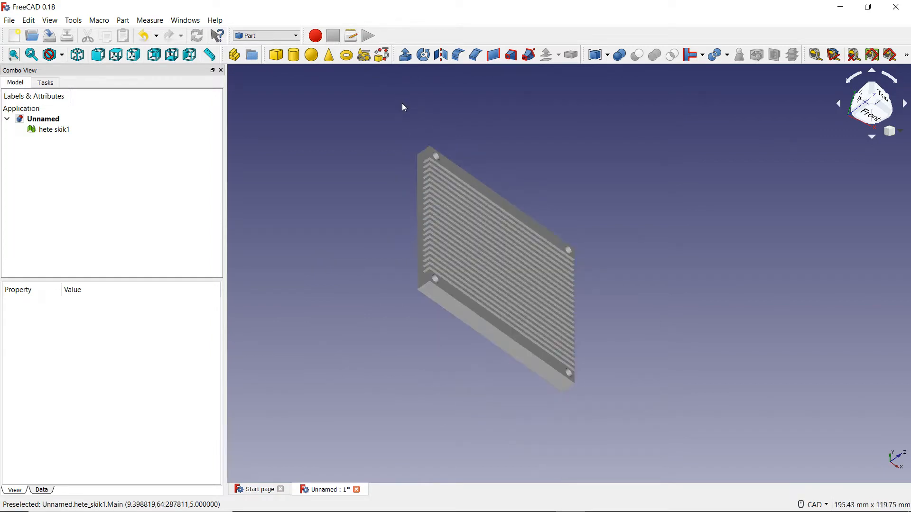
{"action": "mouse_move", "coordinate": [290, 42]}
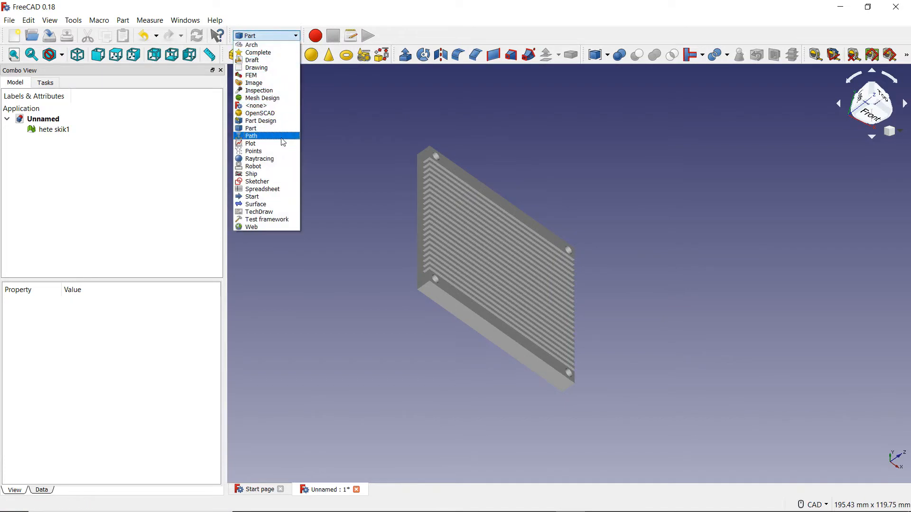
{"action": "mouse_move", "coordinate": [269, 136]}
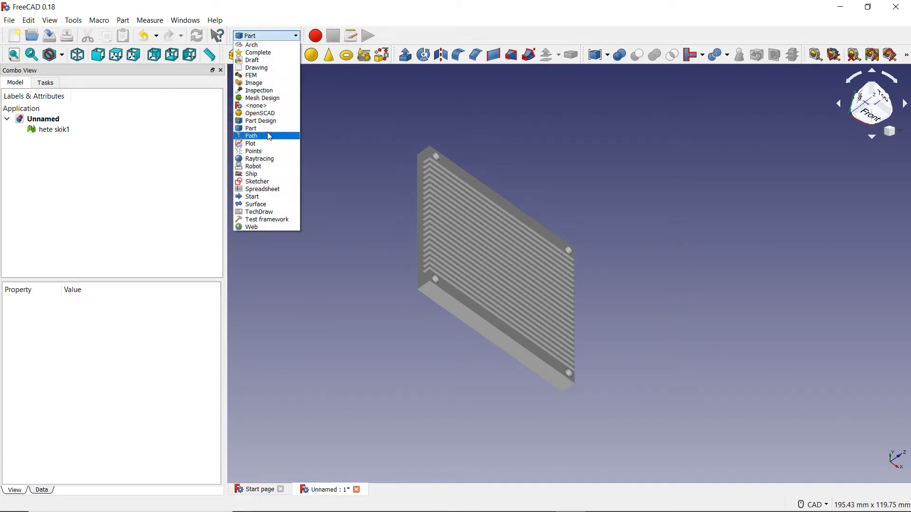
- Choose Path from the workbench list
{"action": "left_click", "coordinate": [251, 135]}
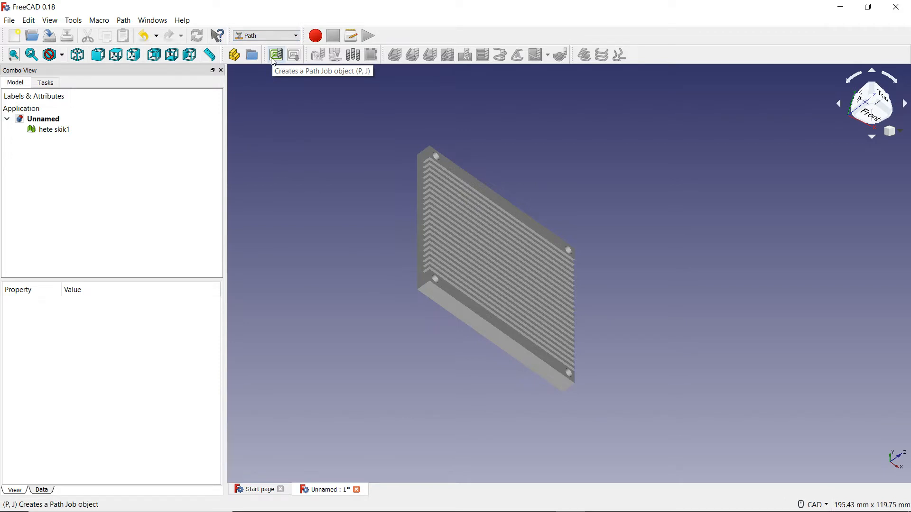
{"action": "left_click", "coordinate": [275, 54]}
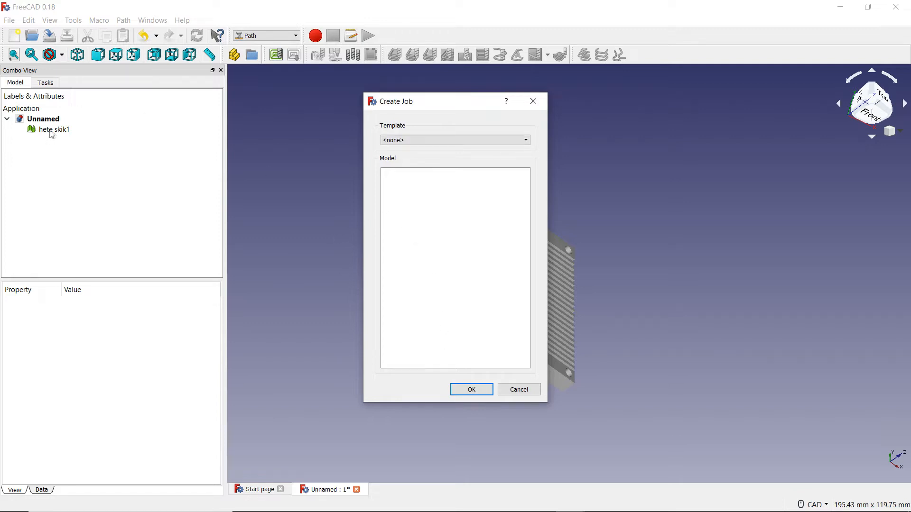
{"action": "mouse_move", "coordinate": [584, 277]}
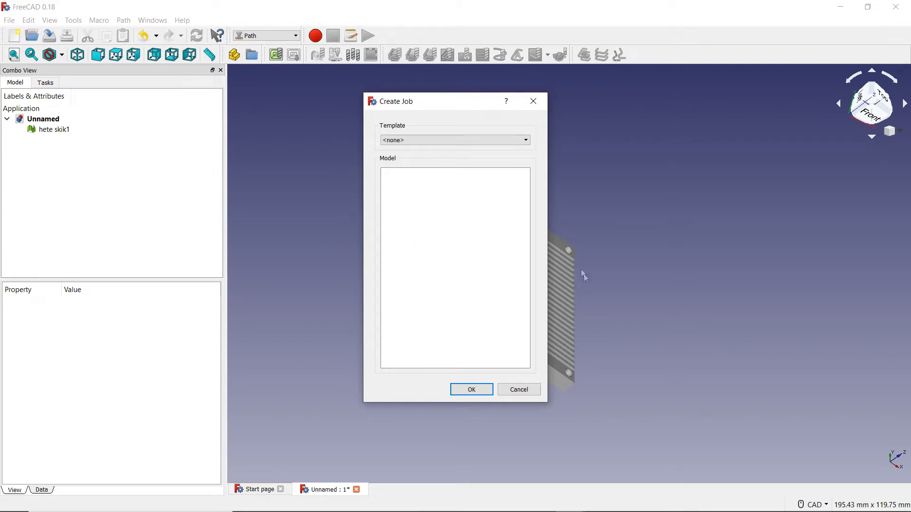
{"action": "mouse_move", "coordinate": [471, 232]}
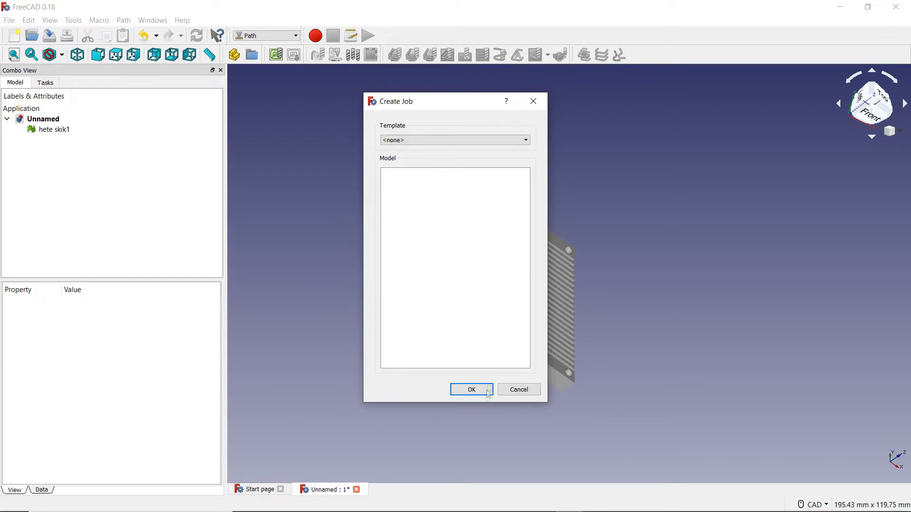
{"action": "left_click", "coordinate": [471, 389]}
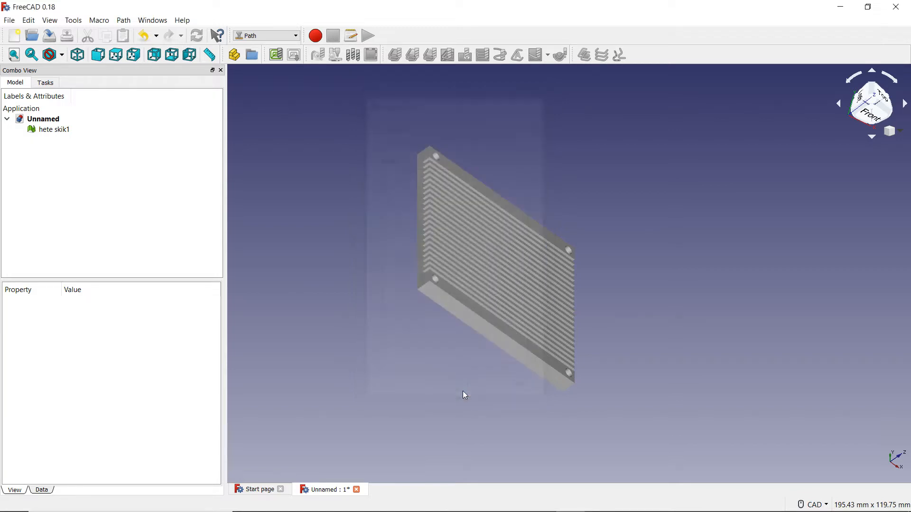
{"action": "mouse_move", "coordinate": [420, 247]}
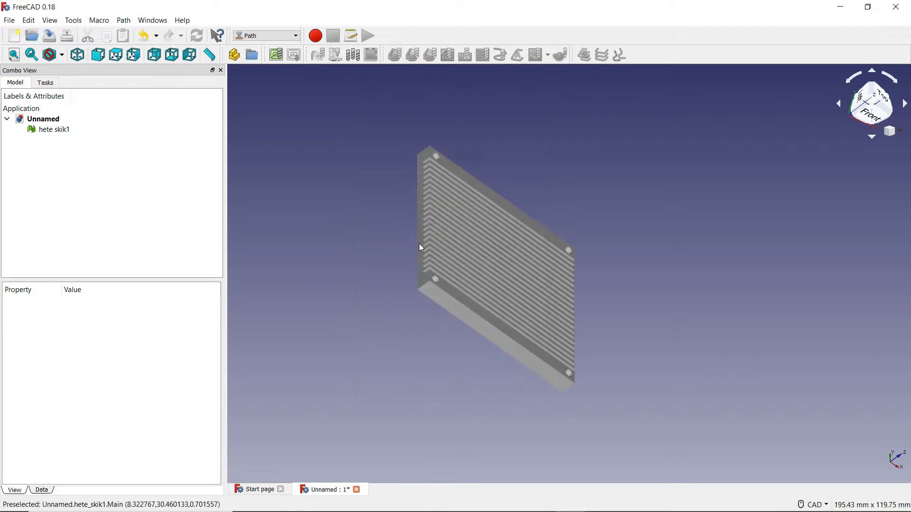
- Switch back to the Part workbench and select the hete skik1 mesh in the tree
{"action": "left_click", "coordinate": [265, 36]}
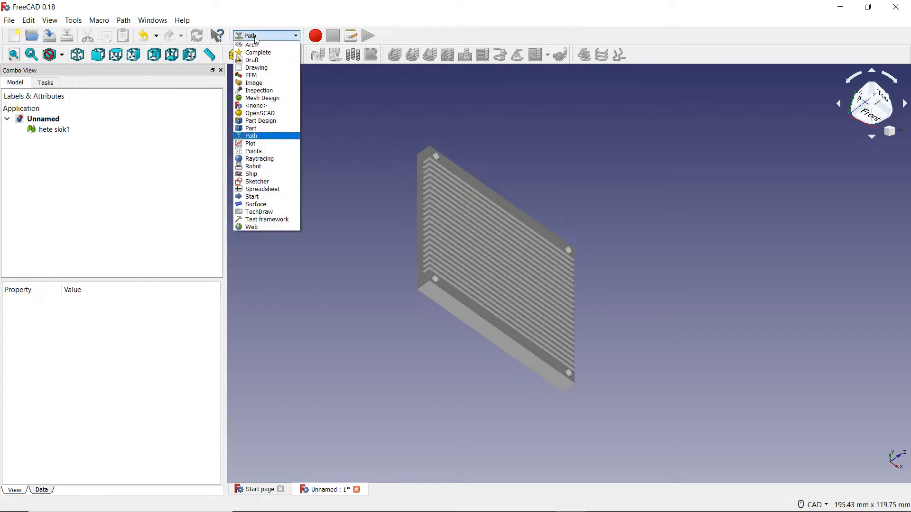
{"action": "left_click", "coordinate": [251, 129]}
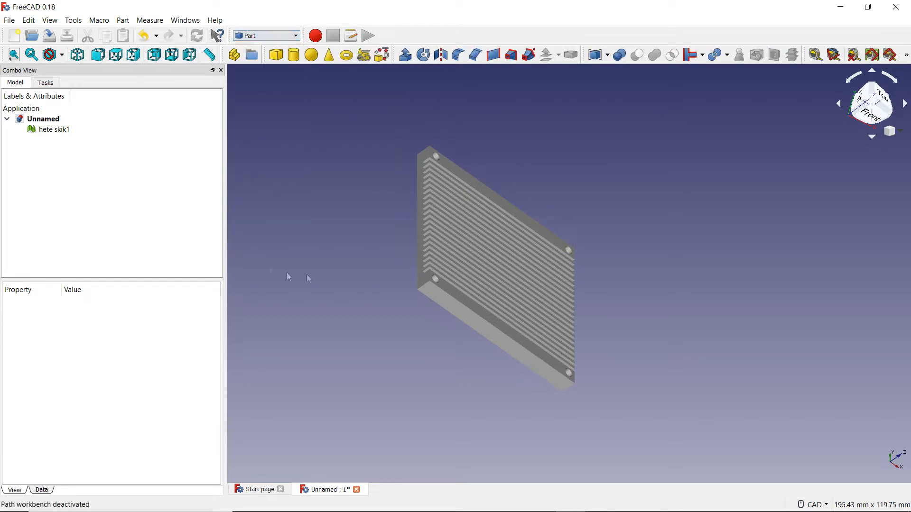
{"action": "mouse_move", "coordinate": [435, 133]}
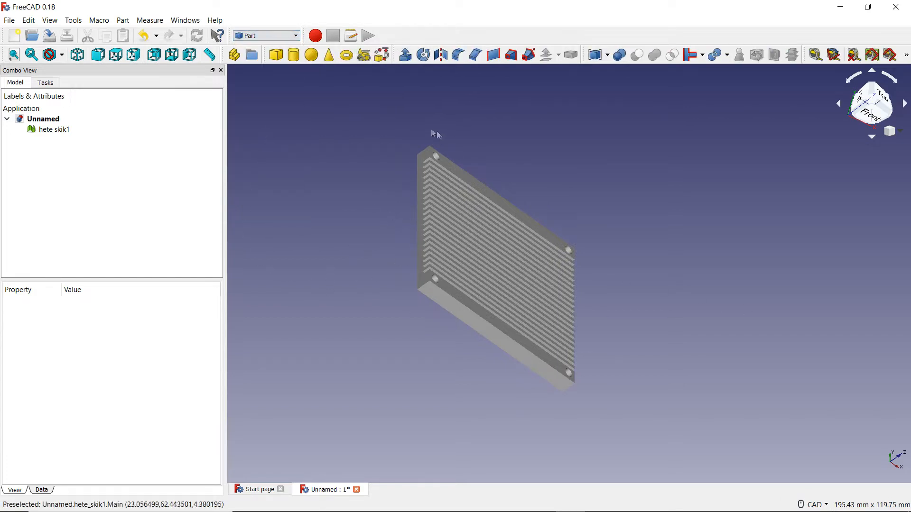
{"action": "mouse_move", "coordinate": [432, 145]}
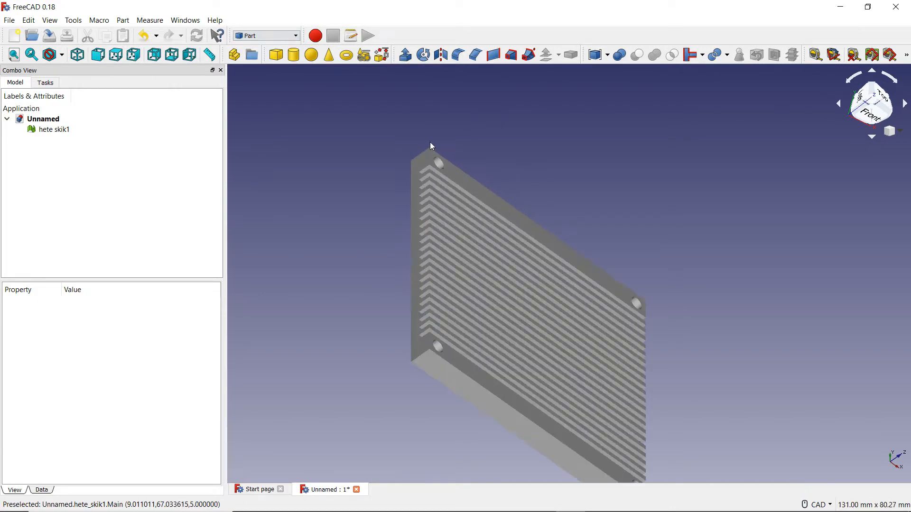
{"action": "scroll", "scroll_direction": "down", "scroll_amount": 3}
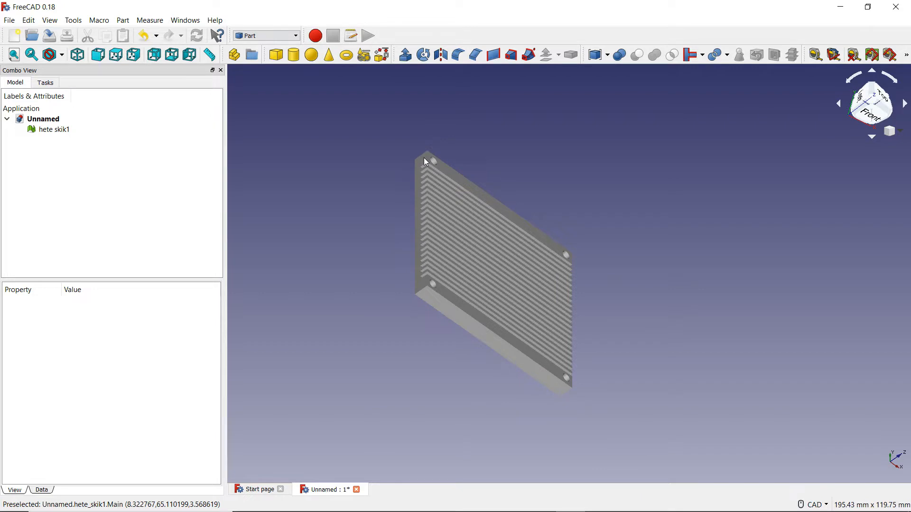
{"action": "left_click", "coordinate": [54, 129]}
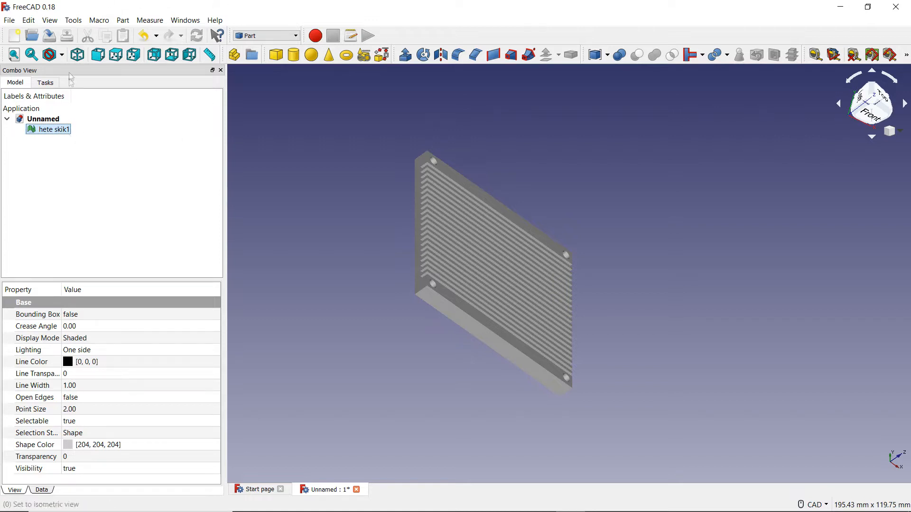
- Start Create shape from mesh and set the sewing tolerance to 0.01
{"action": "left_click", "coordinate": [122, 20]}
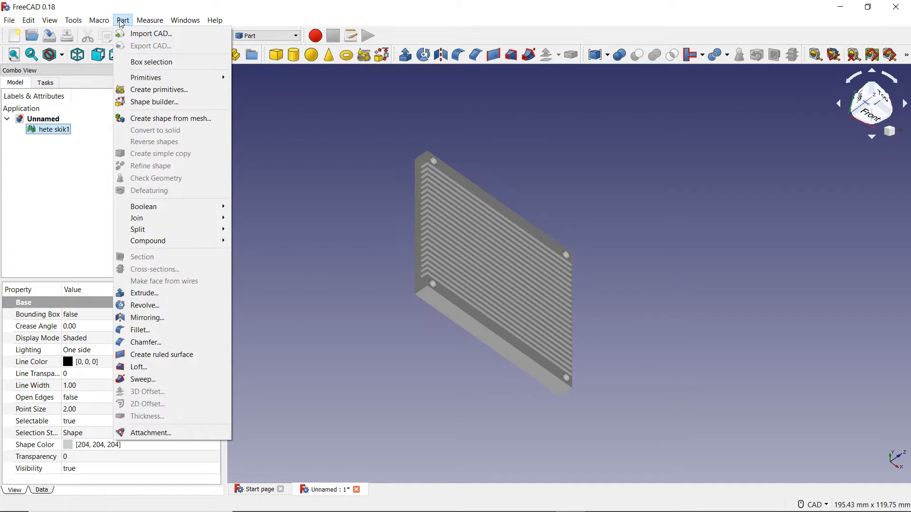
{"action": "mouse_move", "coordinate": [171, 118]}
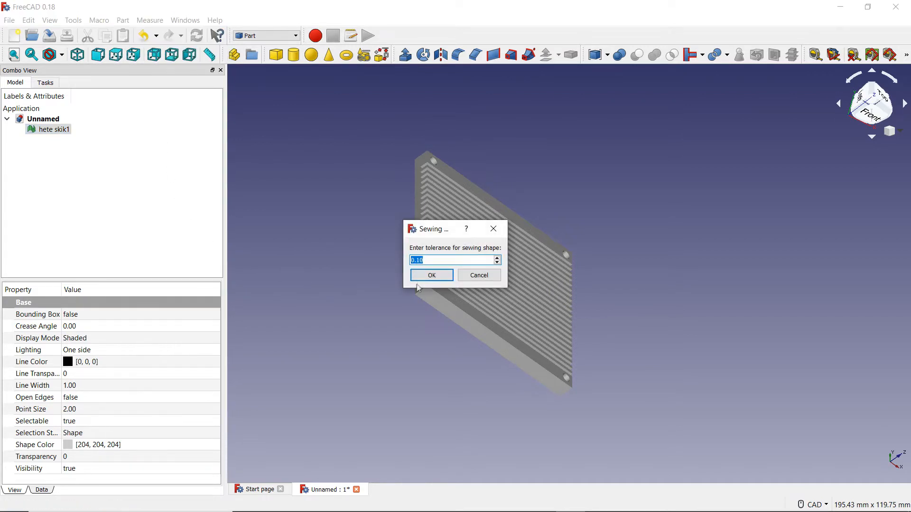
{"action": "left_click", "coordinate": [497, 262]}
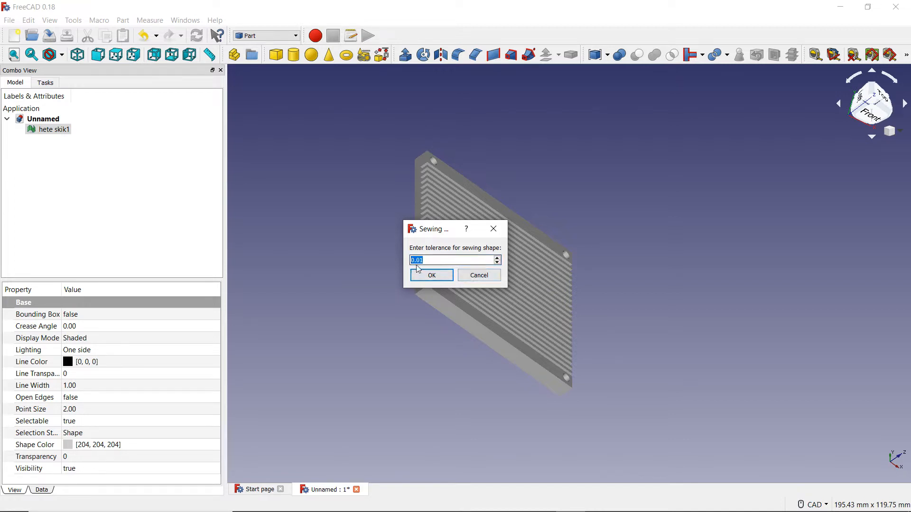
{"action": "mouse_move", "coordinate": [478, 274]}
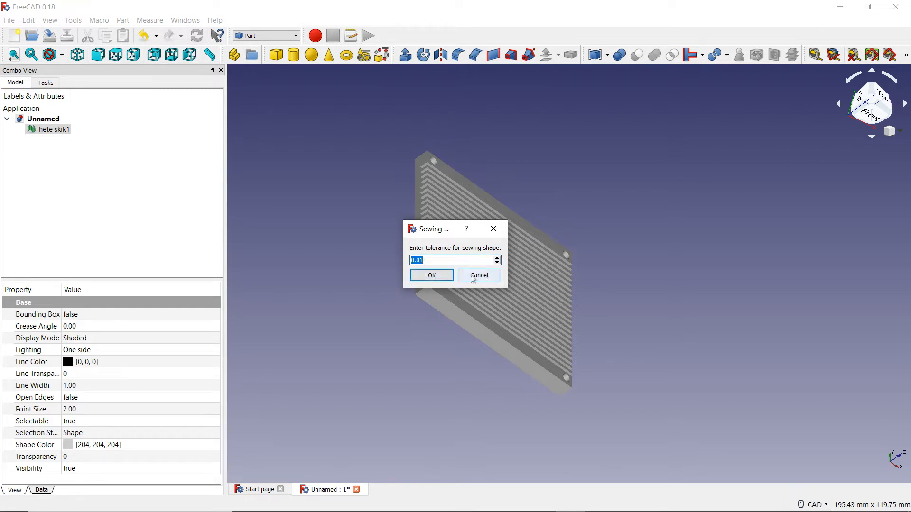
{"action": "mouse_move", "coordinate": [431, 275]}
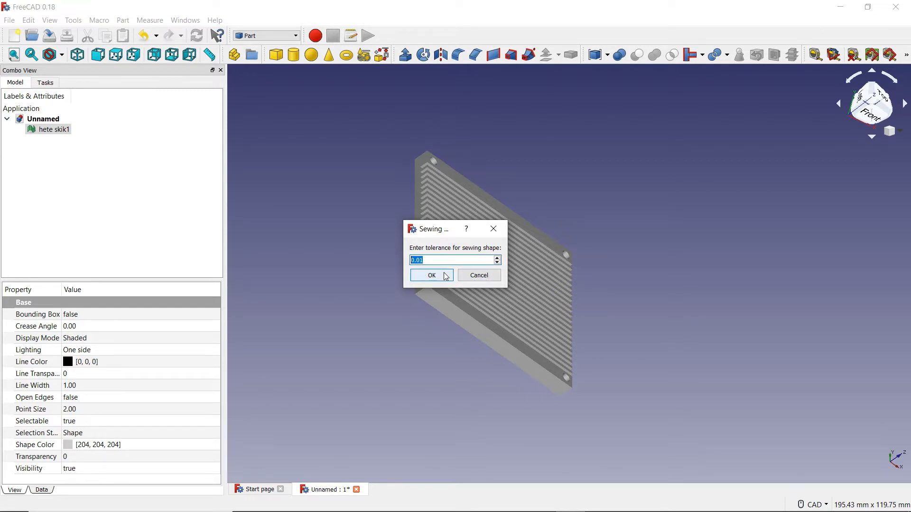
- Confirm the sewing conversion and select the new hete_skik1001 shape
{"action": "left_click", "coordinate": [431, 275]}
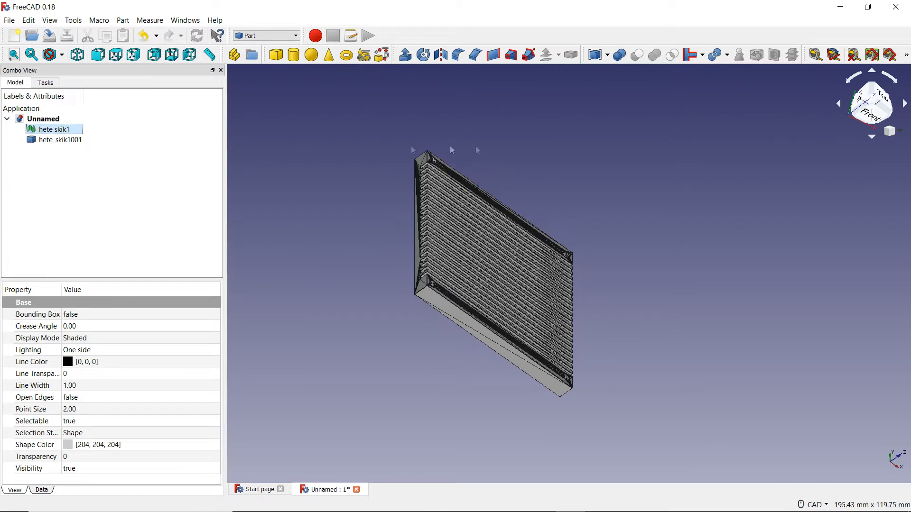
{"action": "mouse_move", "coordinate": [443, 300]}
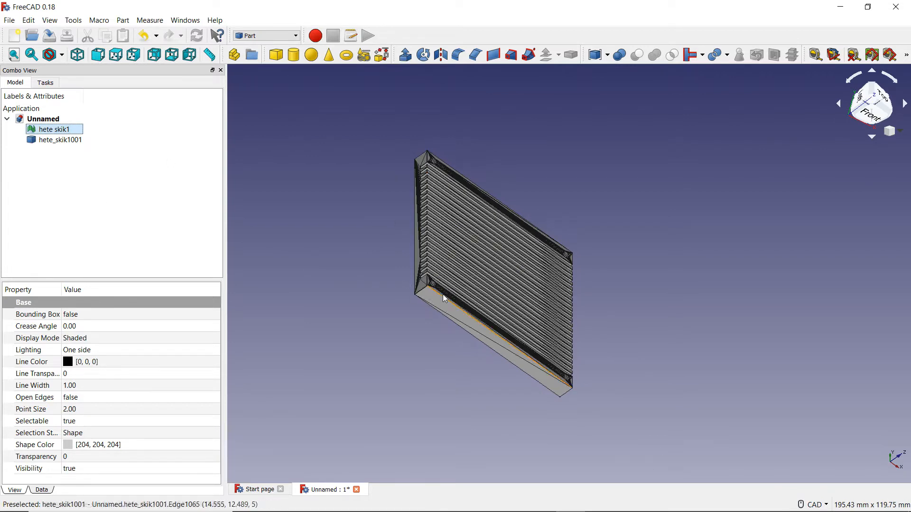
{"action": "scroll", "scroll_direction": "up", "scroll_amount": 3}
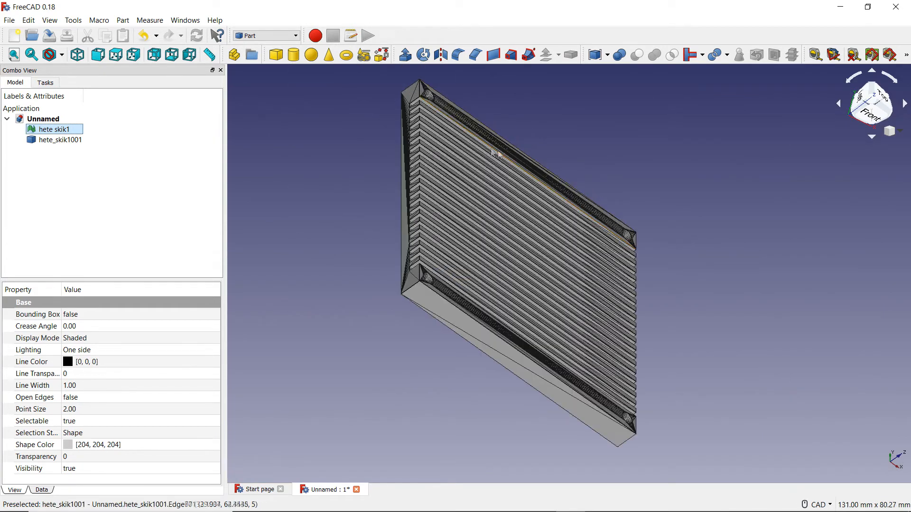
{"action": "mouse_move", "coordinate": [540, 267]}
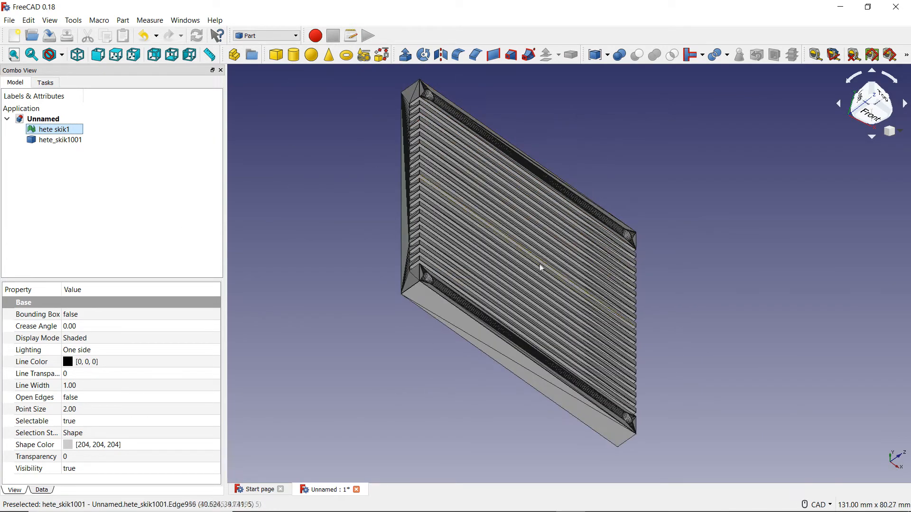
{"action": "left_click", "coordinate": [59, 139]}
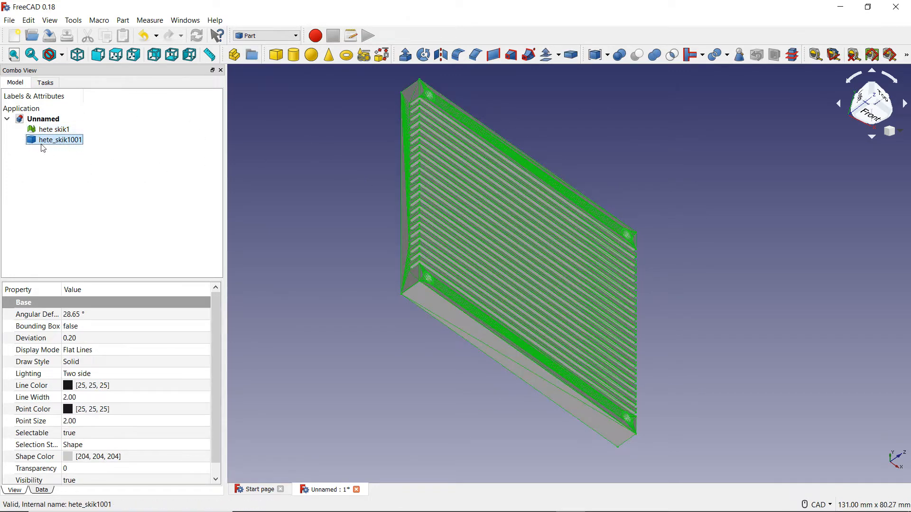
{"action": "mouse_move", "coordinate": [98, 20]}
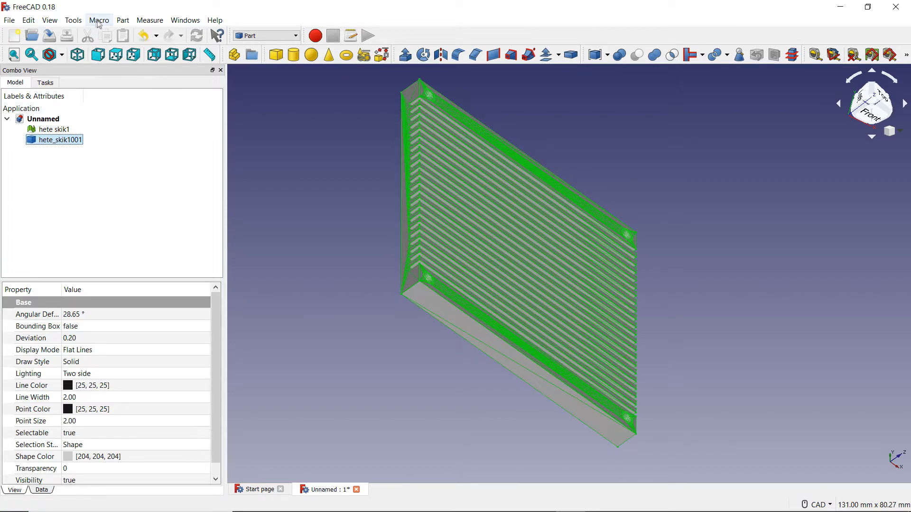
- Convert hete_skik1001 to a solid, hide mesh and shape, select the Solid
{"action": "left_click", "coordinate": [122, 20]}
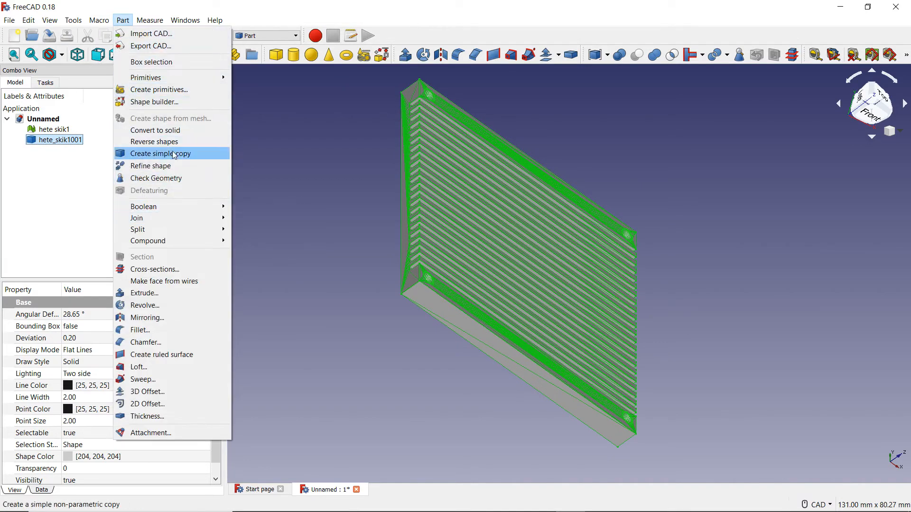
{"action": "mouse_move", "coordinate": [156, 130]}
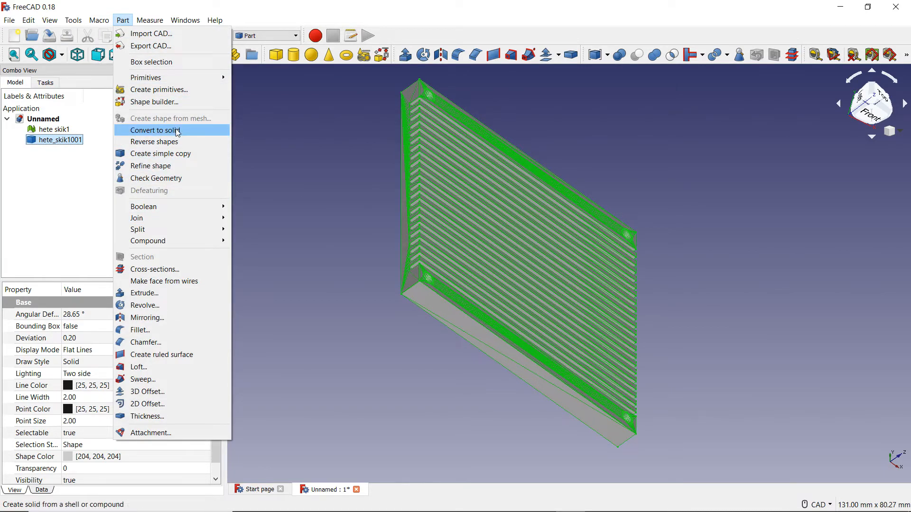
{"action": "left_click", "coordinate": [155, 129]}
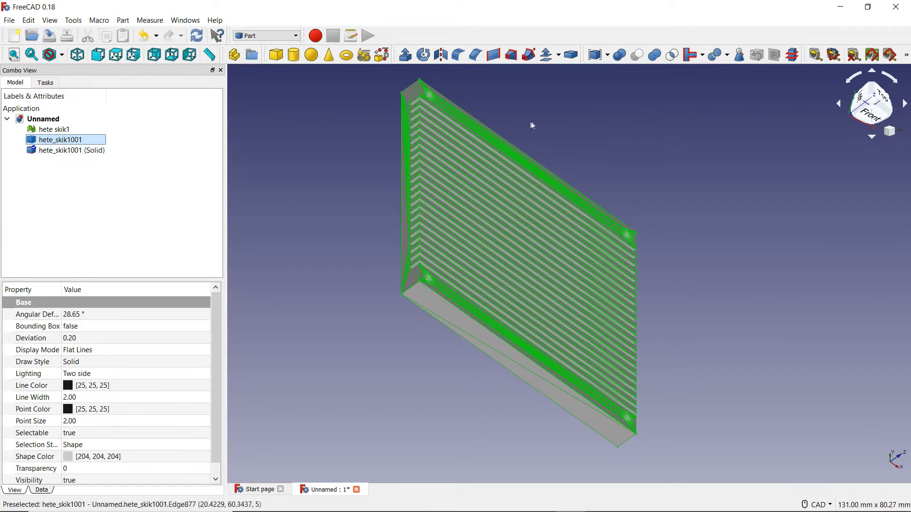
{"action": "right_click", "coordinate": [66, 140]}
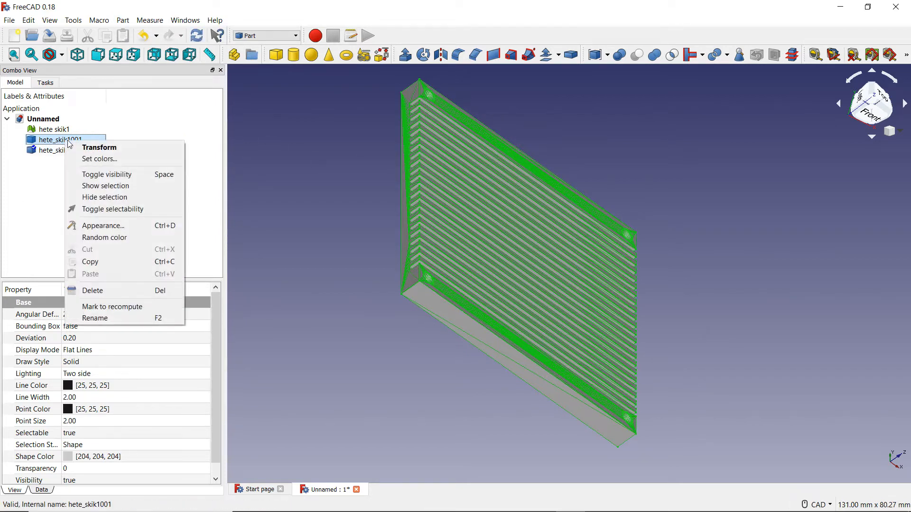
{"action": "mouse_move", "coordinate": [106, 174]}
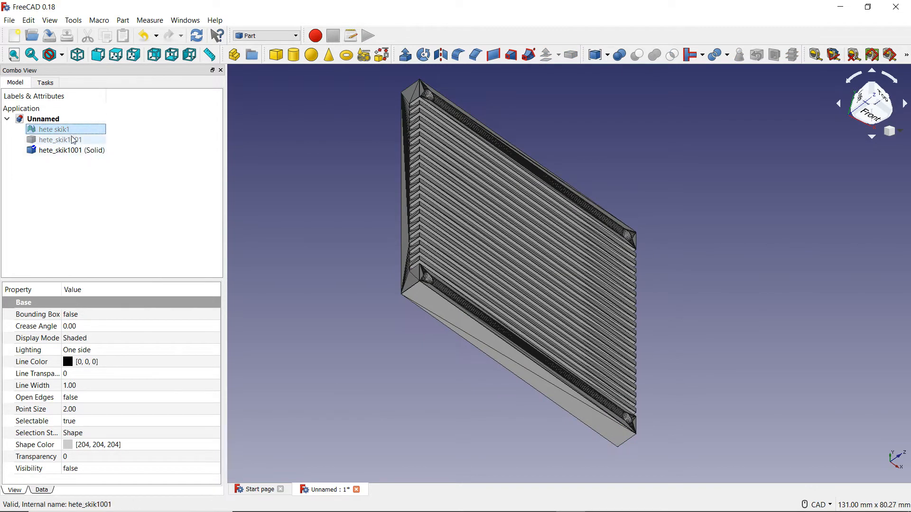
{"action": "left_click", "coordinate": [72, 150]}
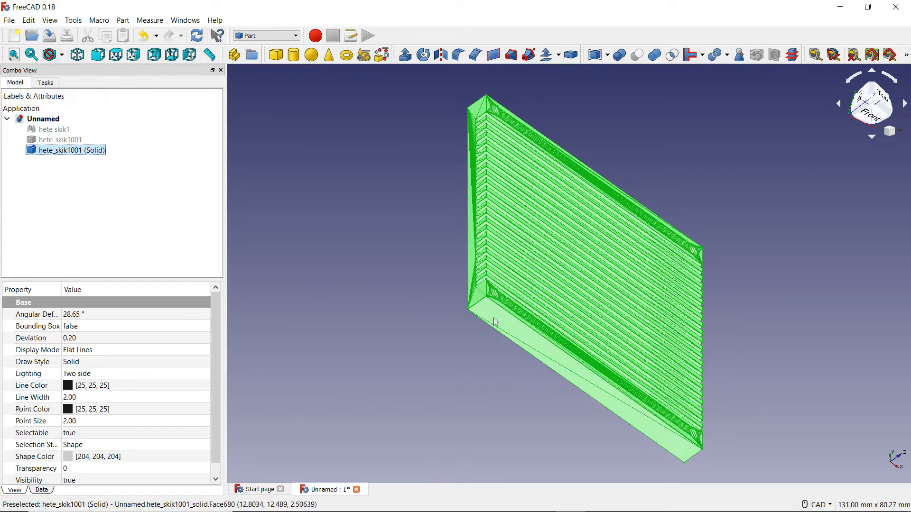
{"action": "mouse_move", "coordinate": [492, 405]}
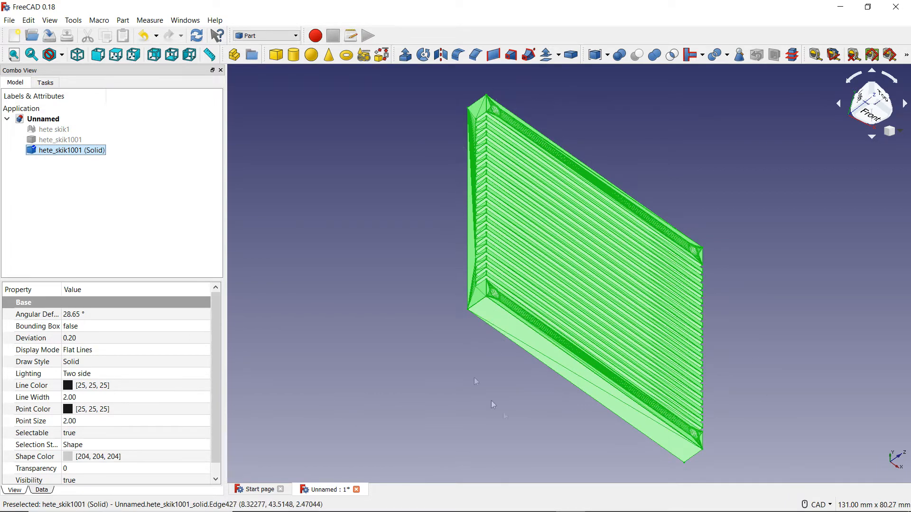
{"action": "mouse_move", "coordinate": [567, 403]}
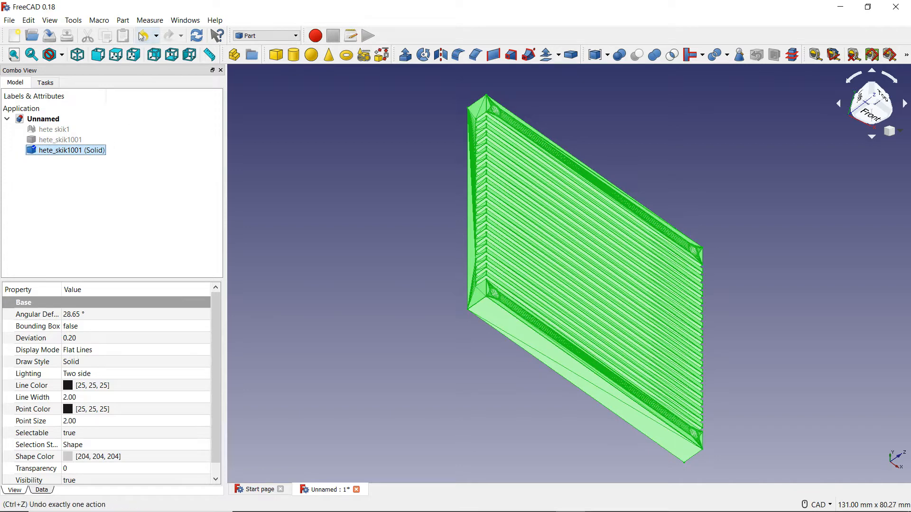
- Apply Part > Refine shape to create hete_skik1001 (Solid)001
{"action": "left_click", "coordinate": [122, 20]}
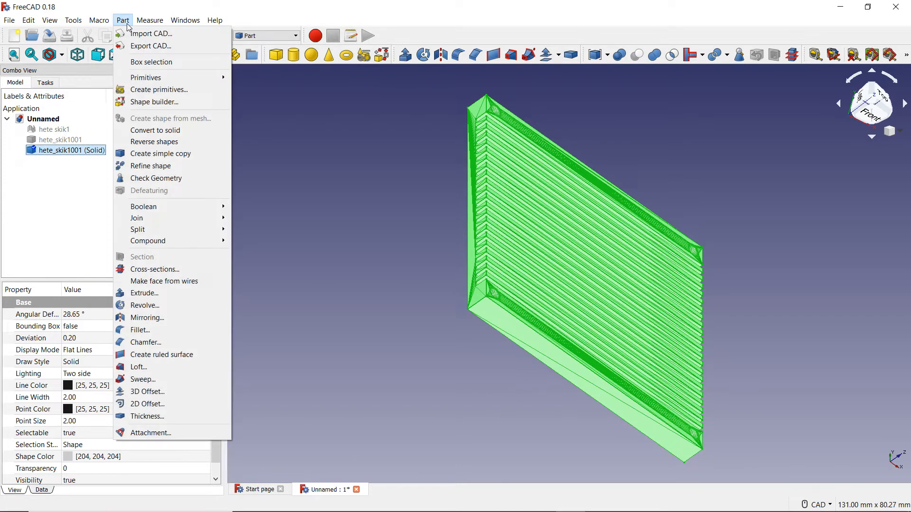
{"action": "mouse_move", "coordinate": [709, 185]}
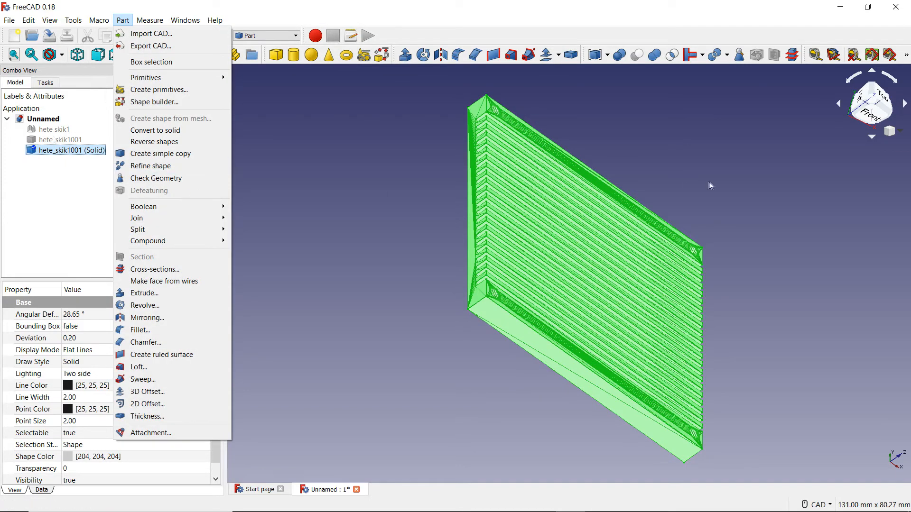
{"action": "mouse_move", "coordinate": [452, 409]}
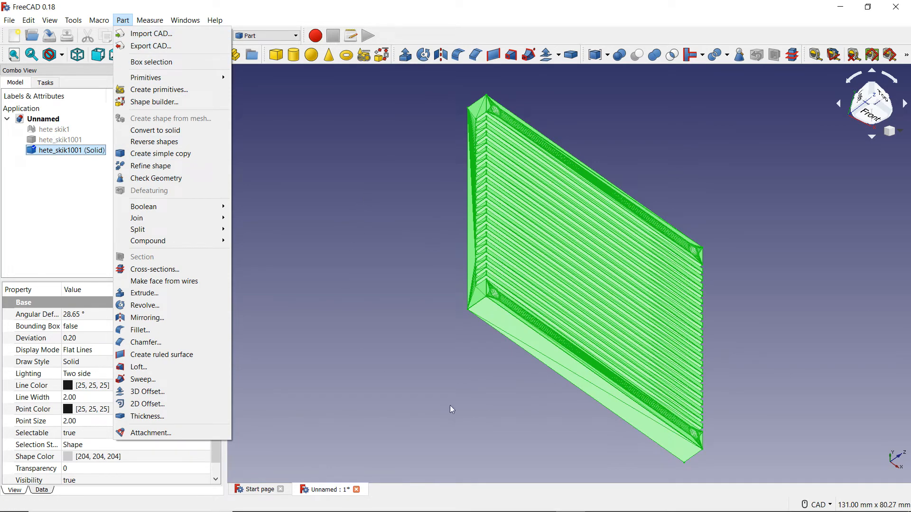
{"action": "mouse_move", "coordinate": [150, 33]}
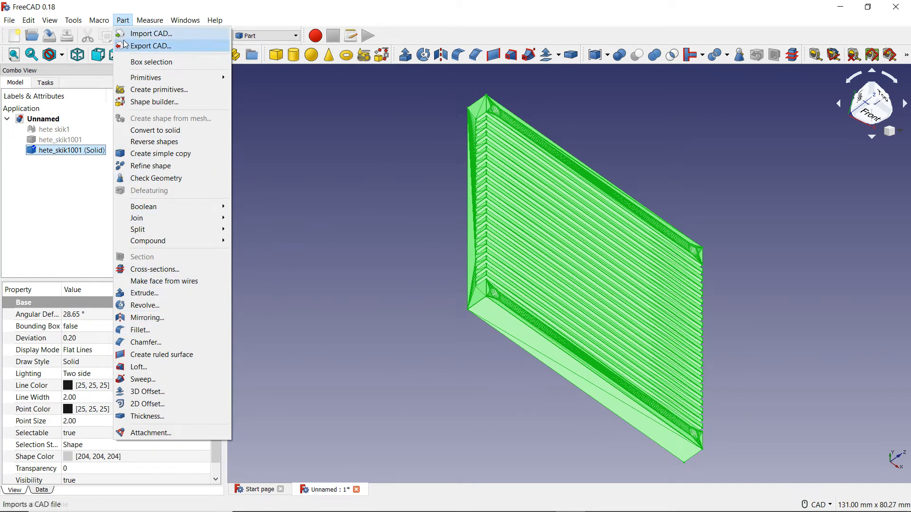
{"action": "mouse_move", "coordinate": [151, 166]}
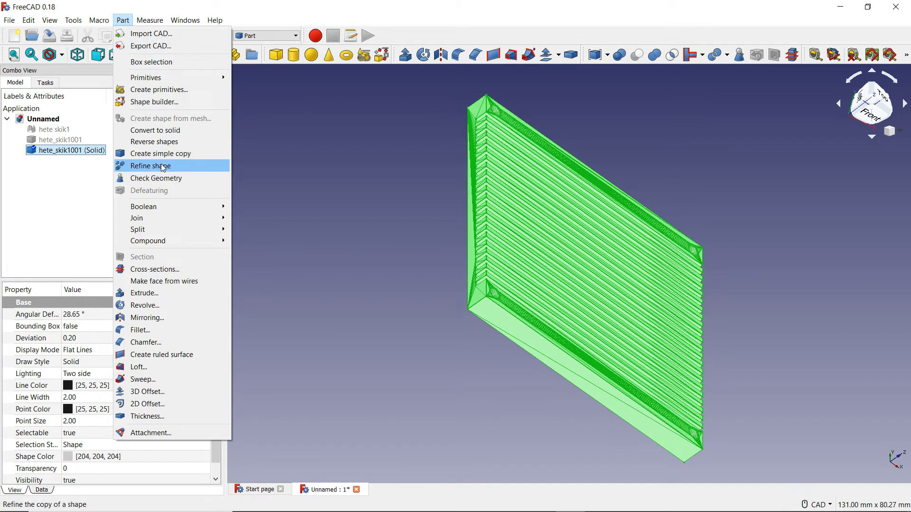
{"action": "left_click", "coordinate": [151, 166]}
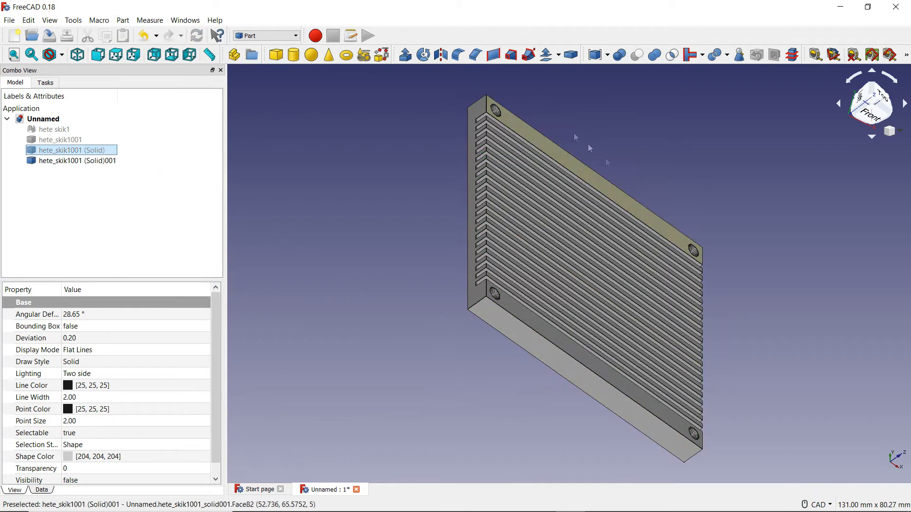
{"action": "mouse_move", "coordinate": [529, 338]}
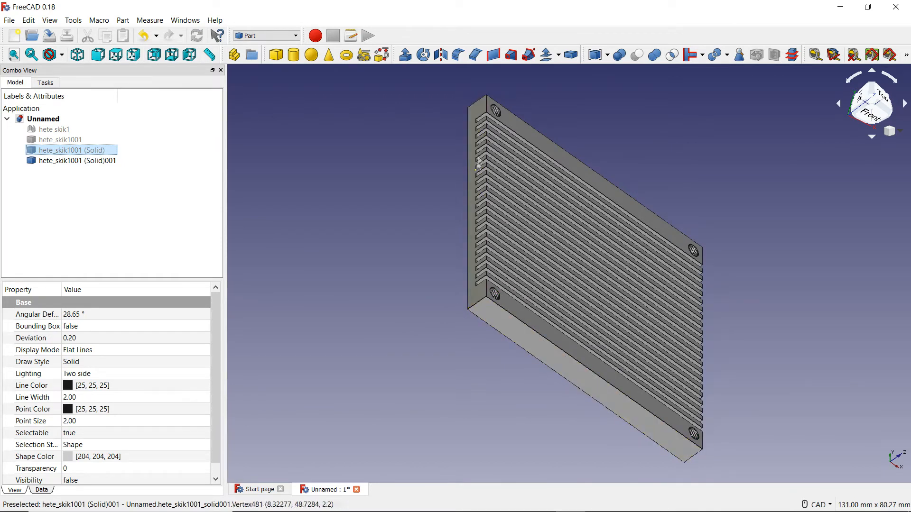
{"action": "mouse_move", "coordinate": [528, 318]}
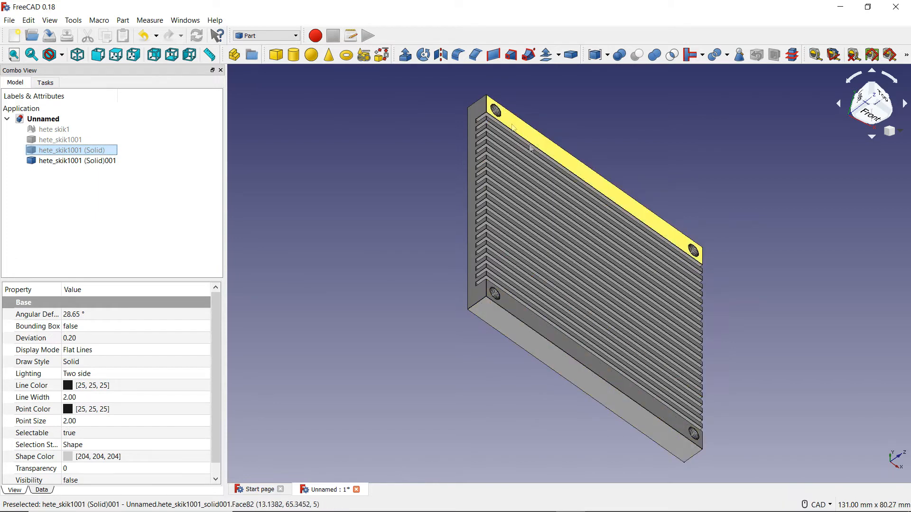
{"action": "mouse_move", "coordinate": [587, 375]}
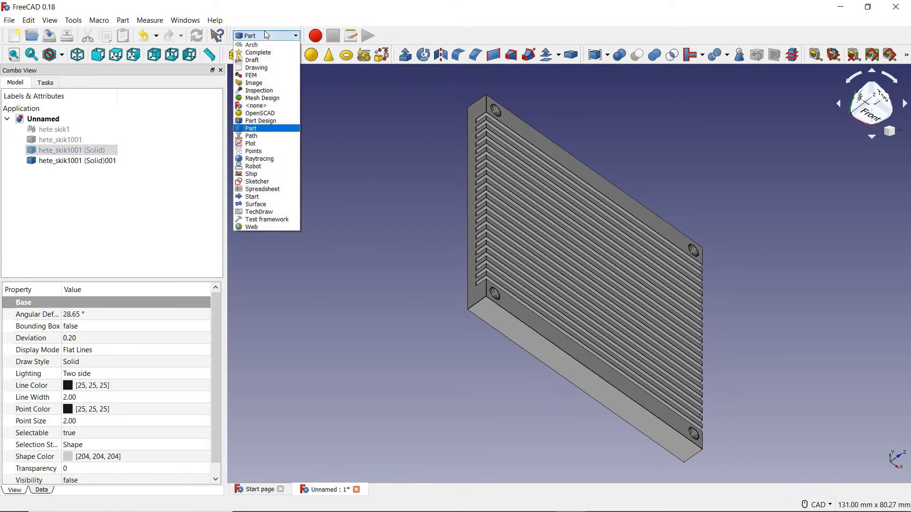
- In Path, create a Job with hete_skik1001 (Solid)001 as the model
{"action": "left_click", "coordinate": [251, 128]}
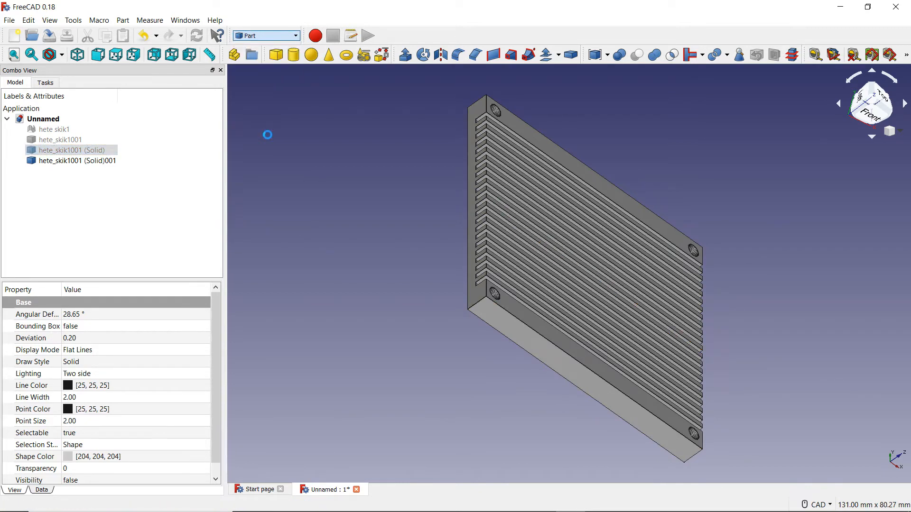
{"action": "left_click", "coordinate": [265, 35]}
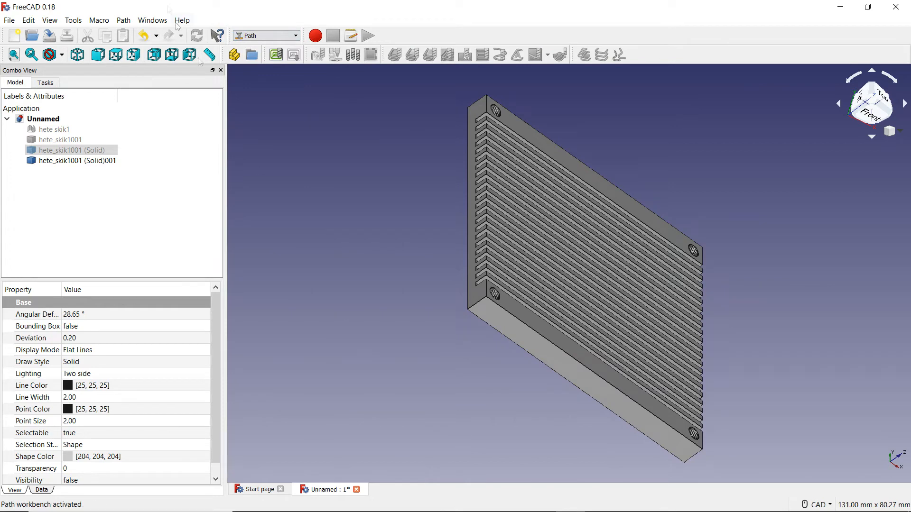
{"action": "mouse_move", "coordinate": [275, 55]}
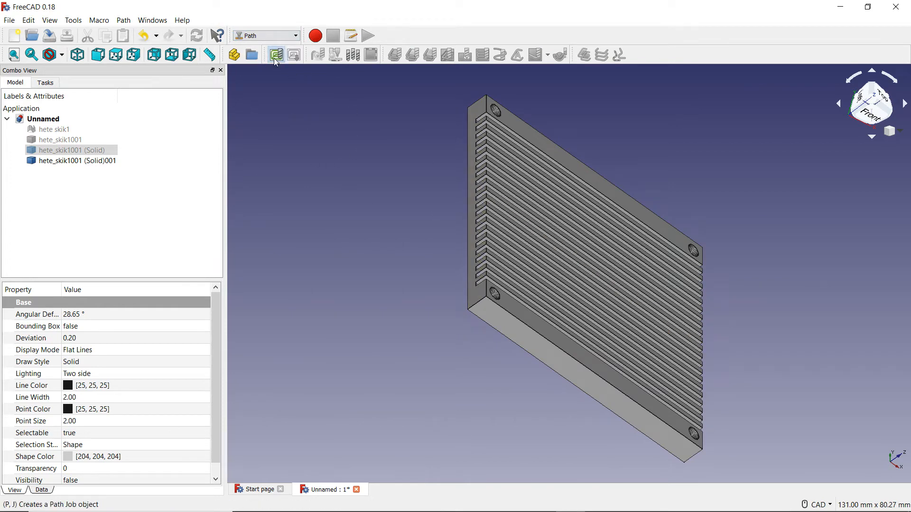
{"action": "left_click", "coordinate": [275, 54]}
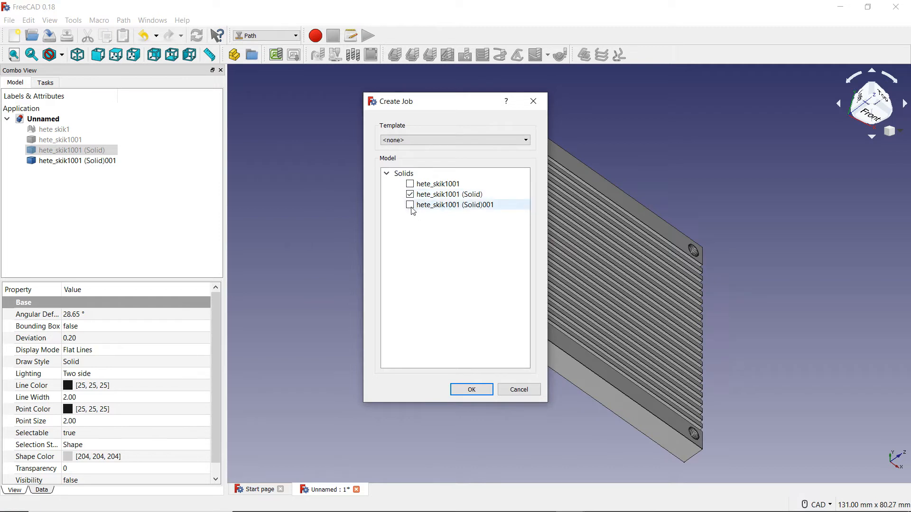
{"action": "left_click", "coordinate": [410, 205]}
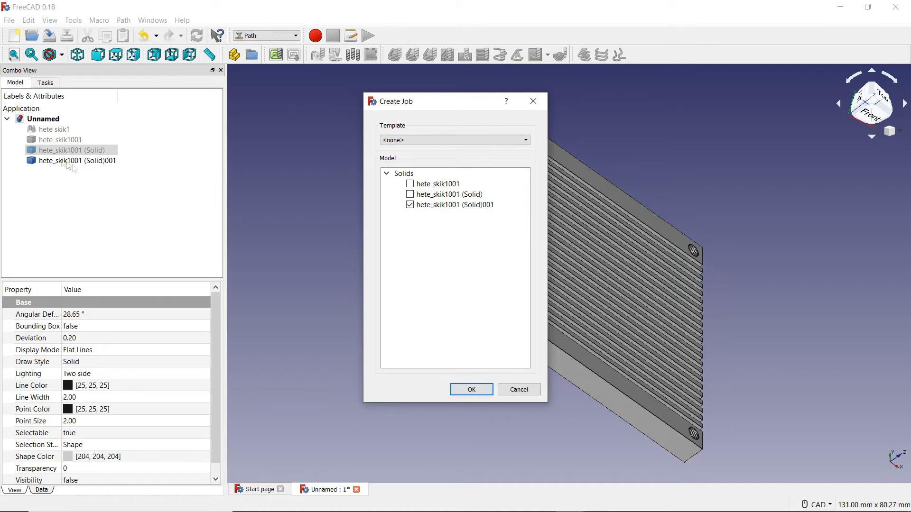
{"action": "mouse_move", "coordinate": [98, 167]}
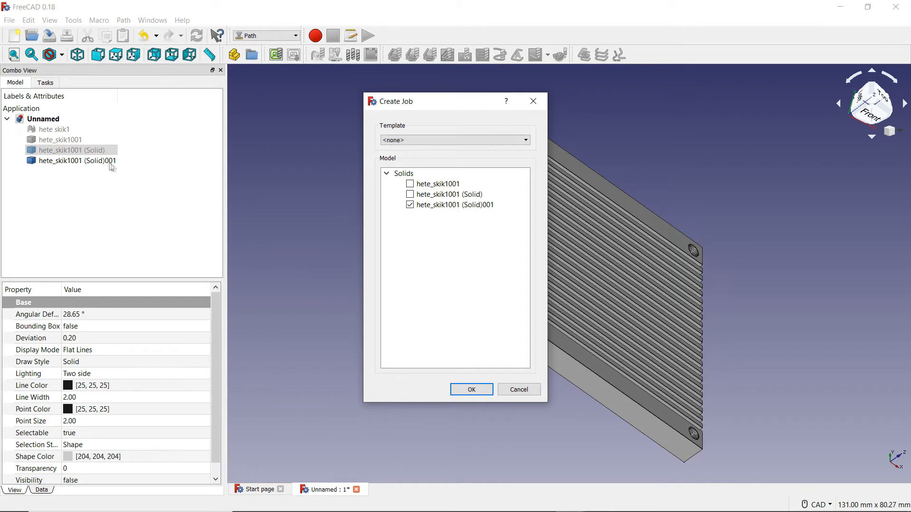
{"action": "mouse_move", "coordinate": [109, 168]}
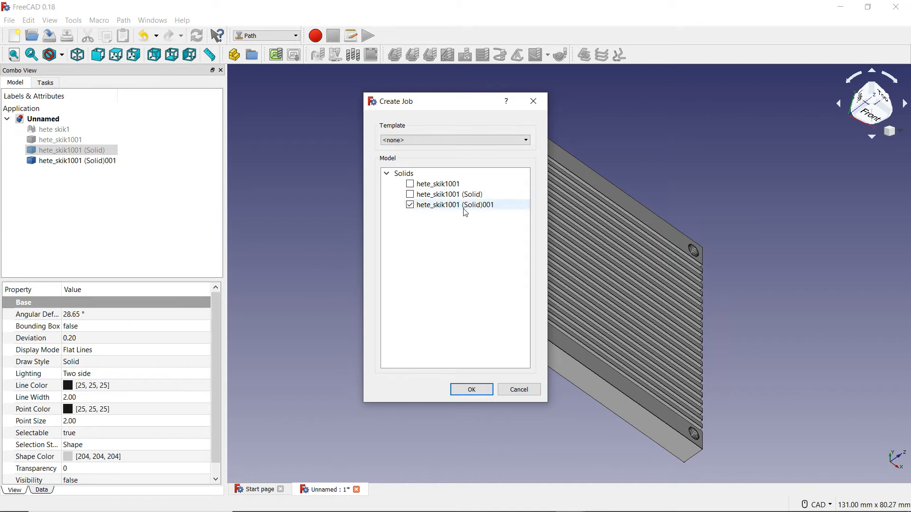
{"action": "left_click", "coordinate": [455, 204]}
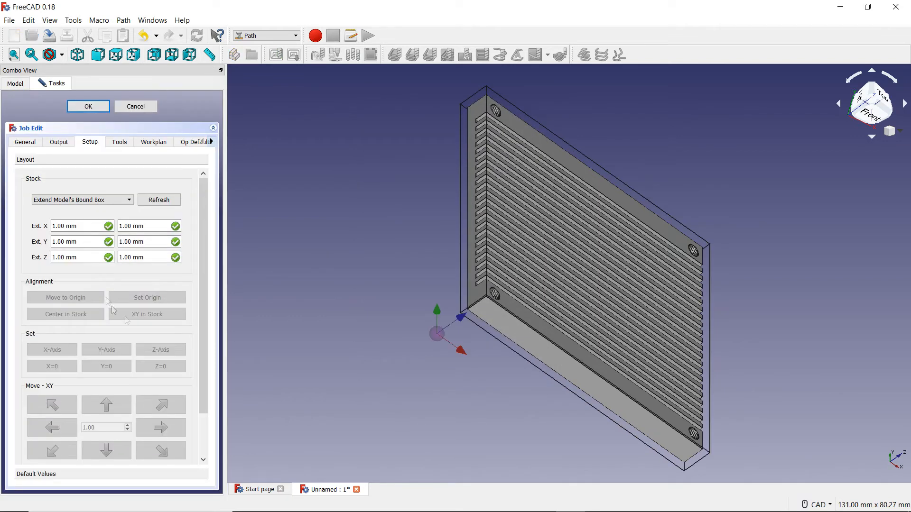
{"action": "mouse_move", "coordinate": [764, 359]}
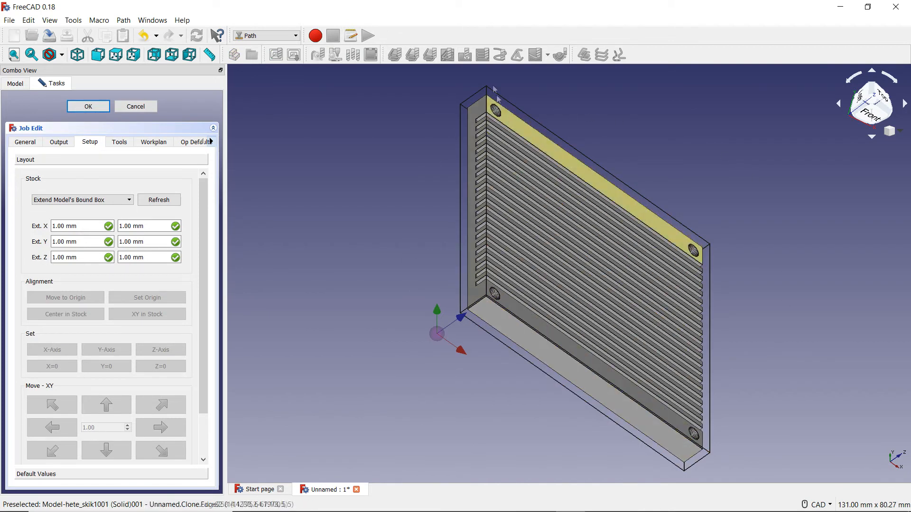
{"action": "mouse_move", "coordinate": [562, 108]}
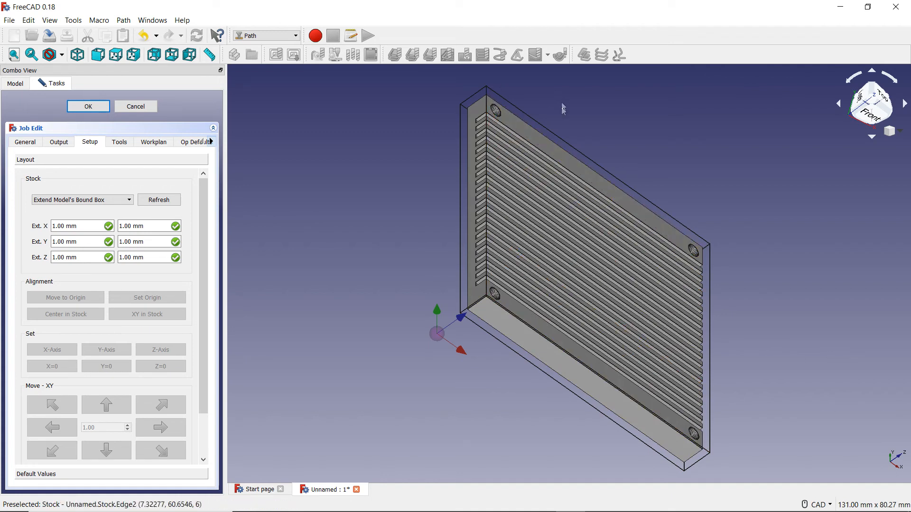
{"action": "mouse_move", "coordinate": [634, 242]}
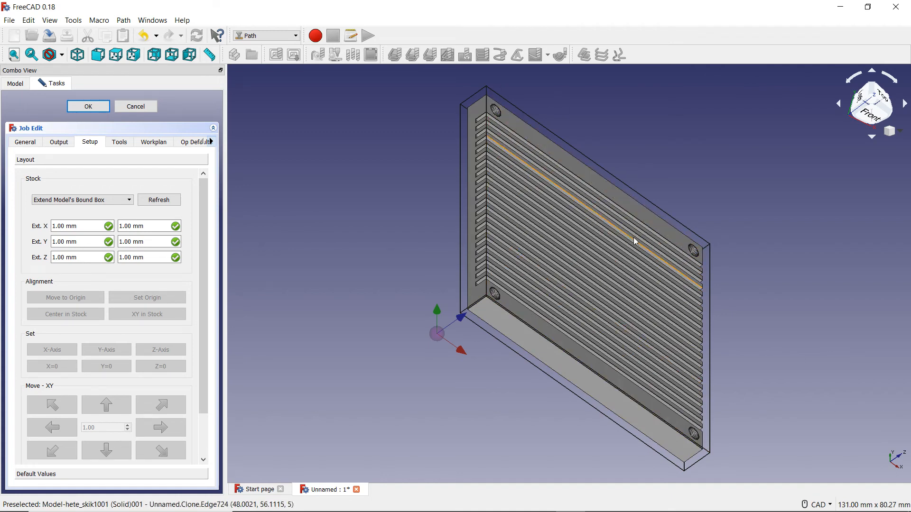
{"action": "mouse_move", "coordinate": [6, 95]}
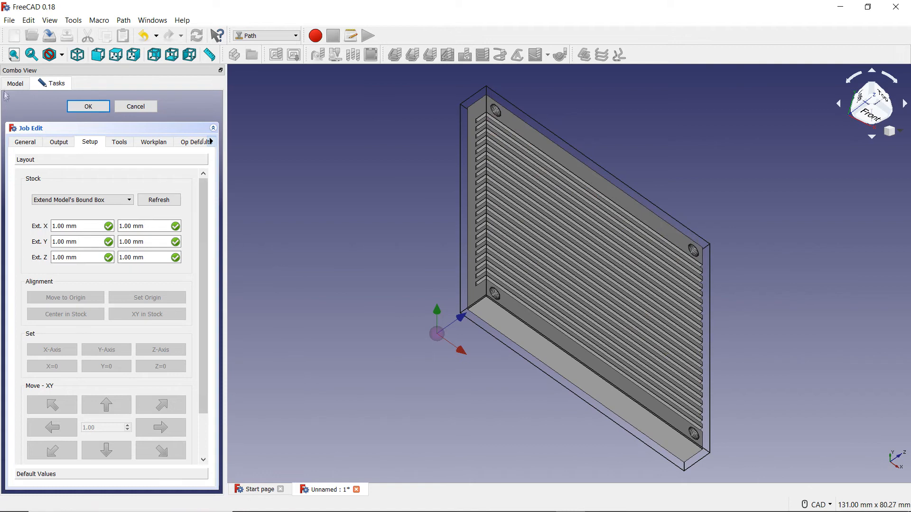
- Confirm the Extend Model's Bound Box stock with 1.00 mm on X, Y and Z
{"action": "left_click", "coordinate": [88, 106]}
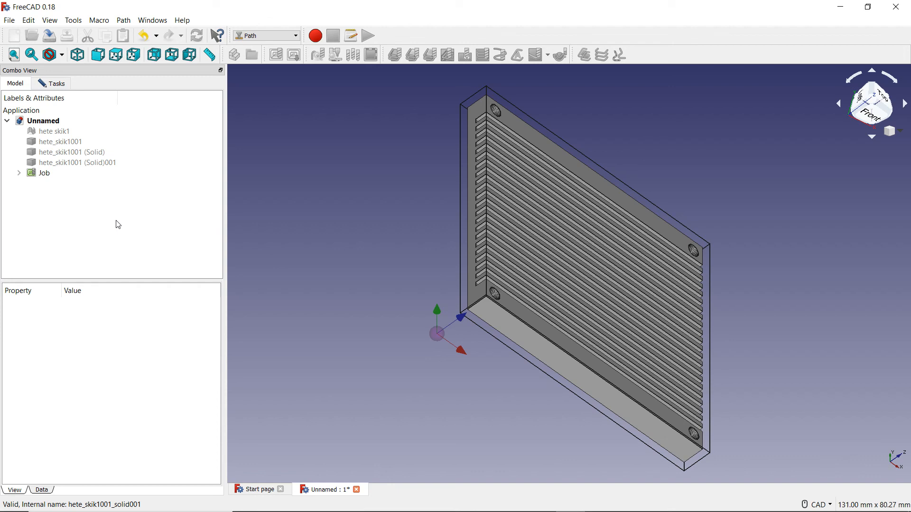
{"action": "mouse_move", "coordinate": [103, 207]}
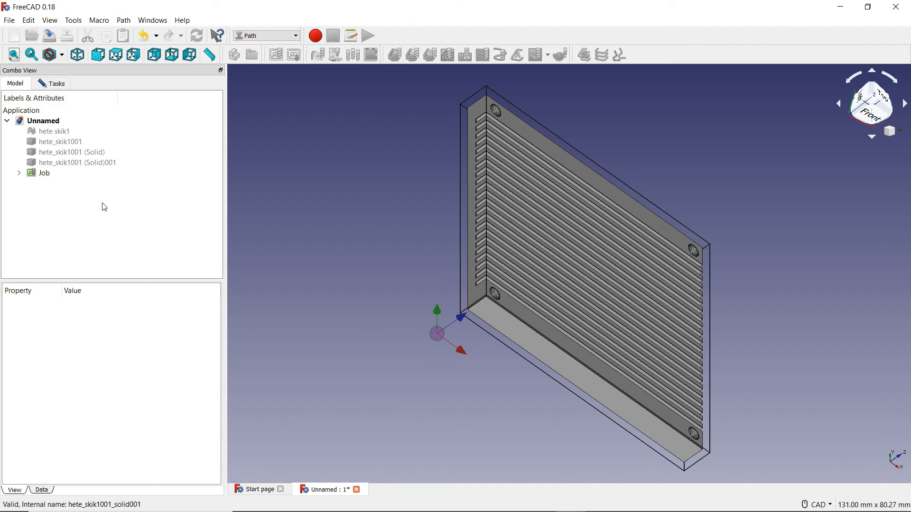